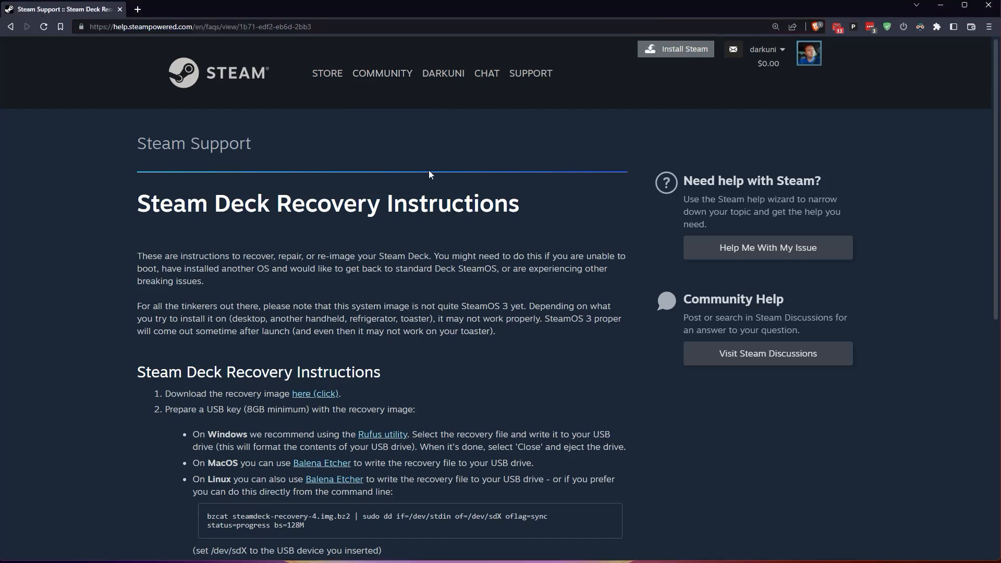
- Open the Steam Deck recovery image link and accept the SteamOS license agreement
scroll("down", 3)
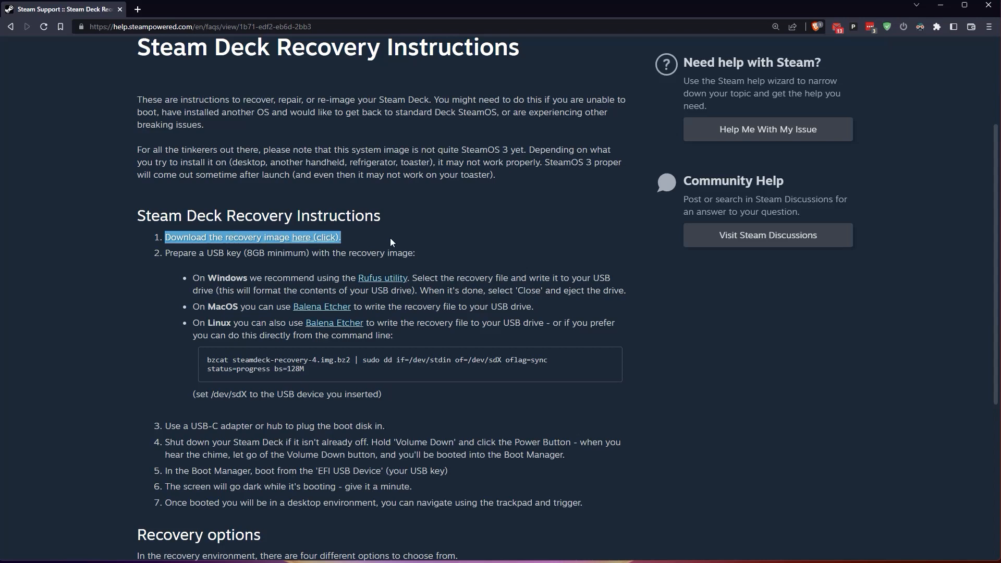
left_click(252, 236)
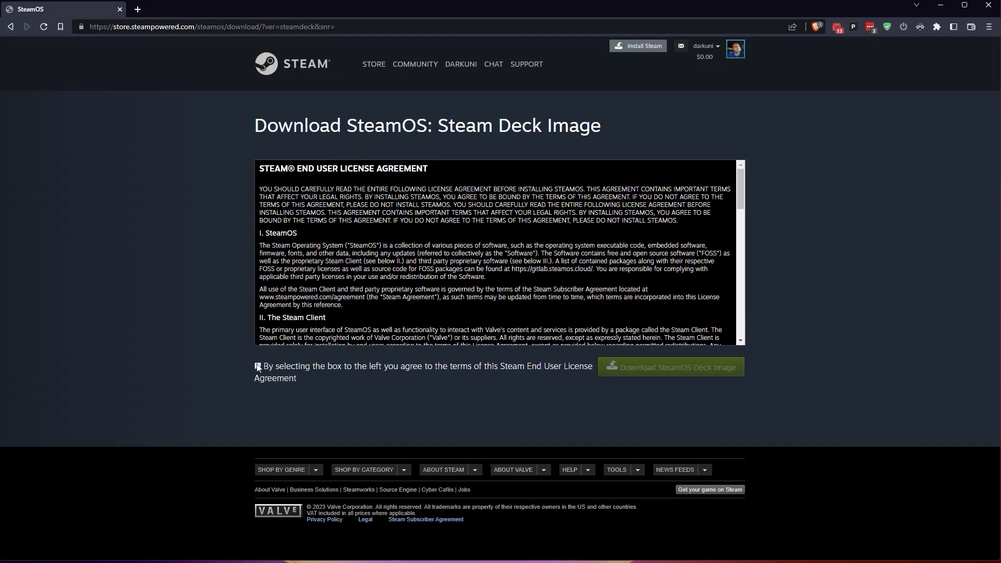
left_click(670, 366)
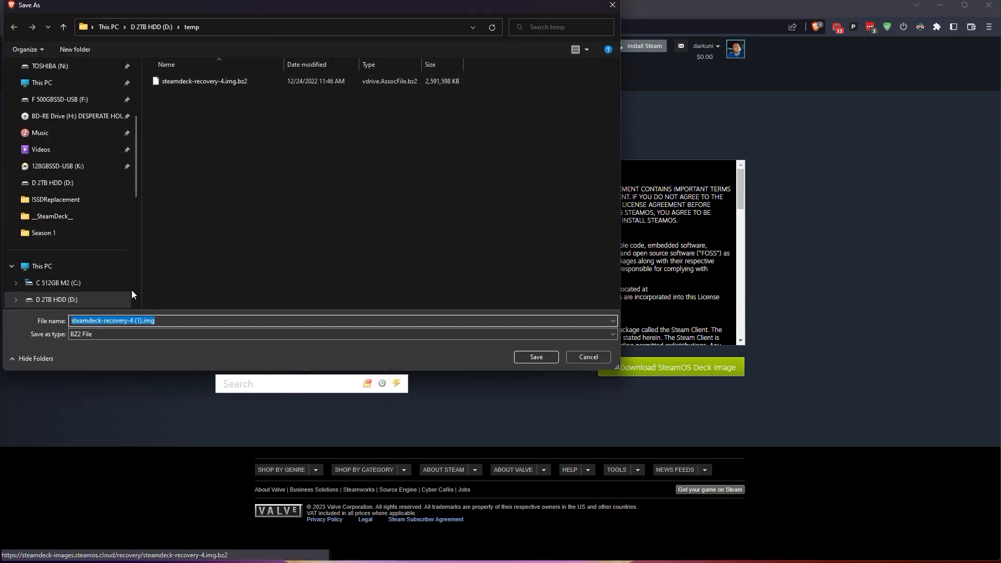
mouse_move(572, 374)
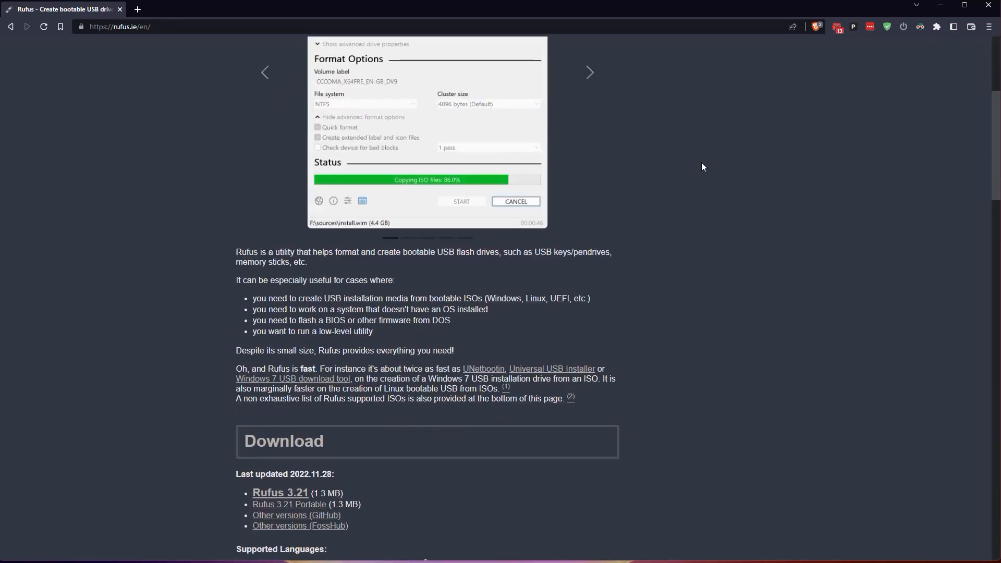
scroll("down", 3)
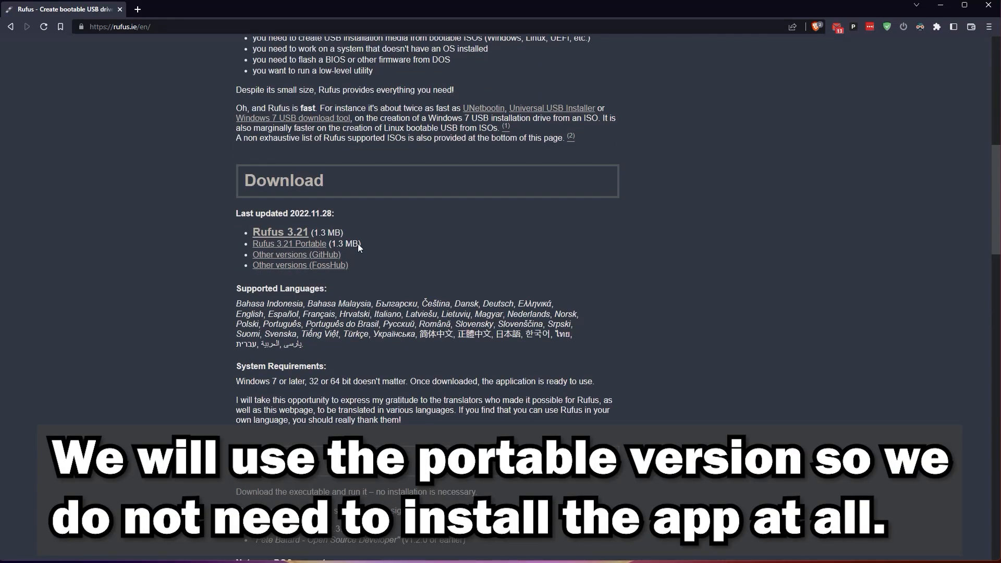
left_click(289, 243)
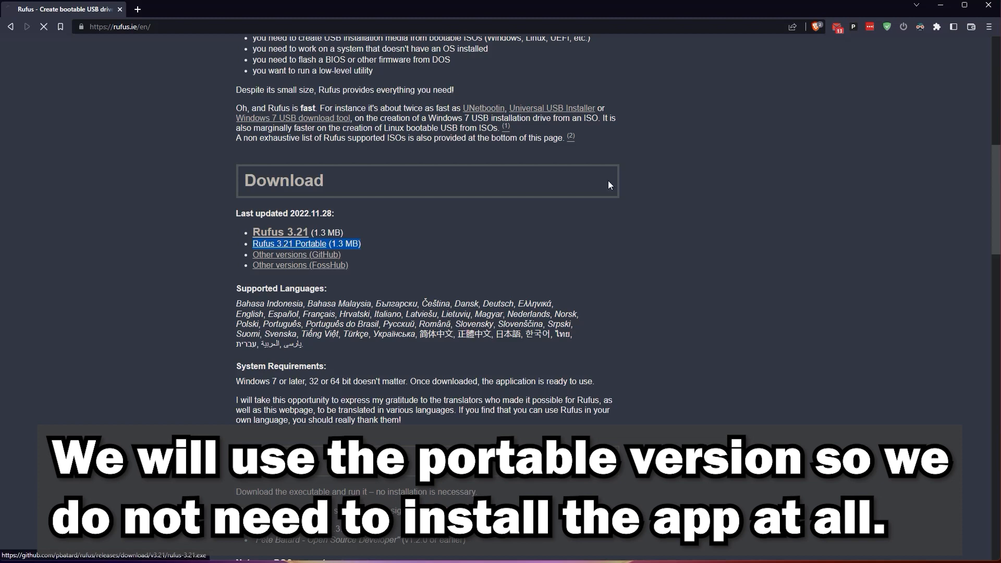
left_click(288, 244)
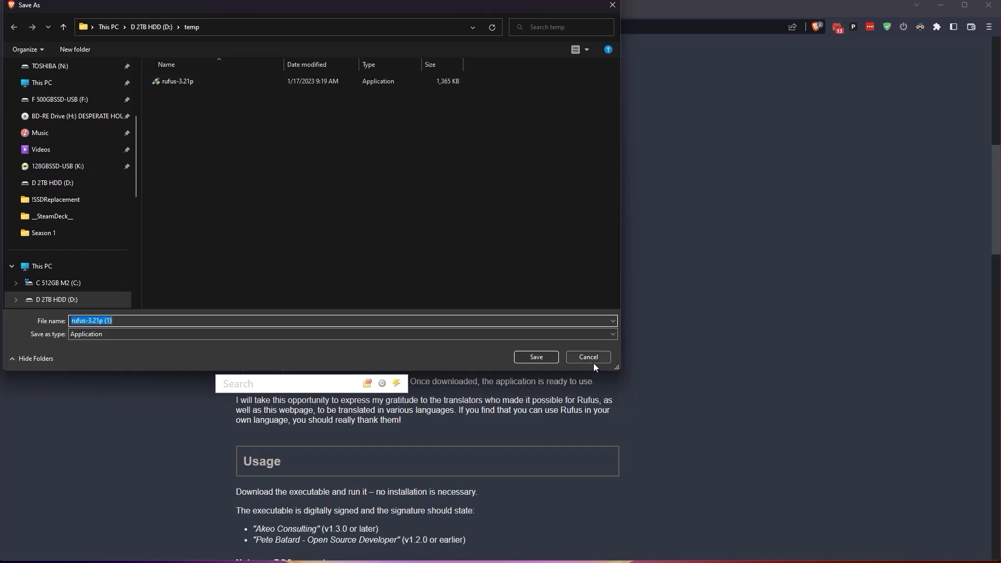
left_click(586, 357)
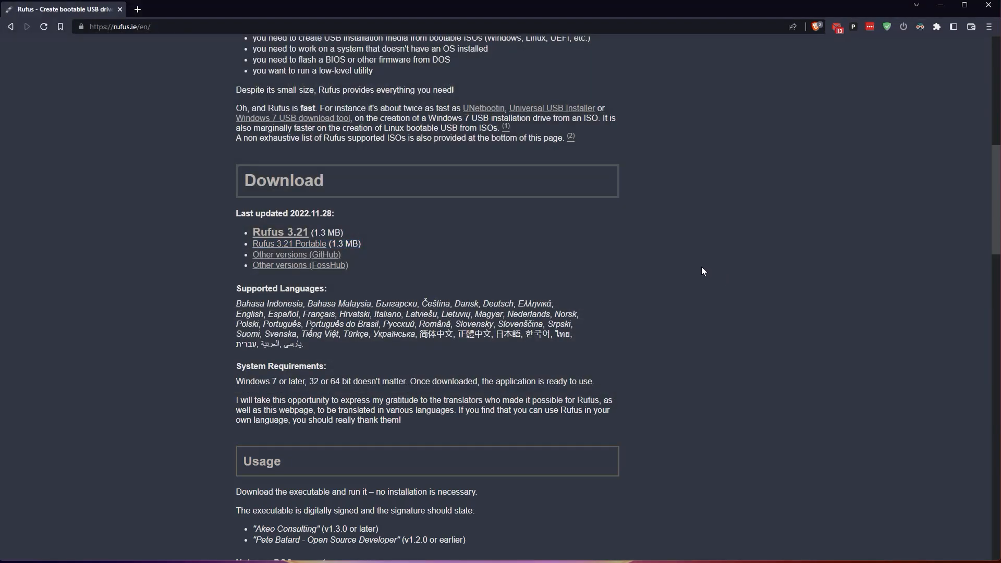
mouse_move(666, 345)
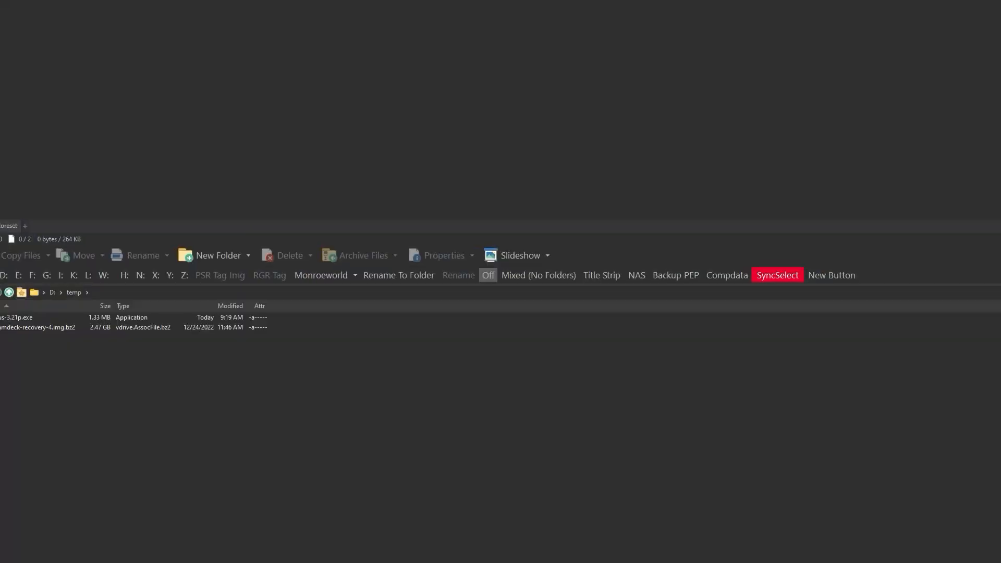
mouse_move(32, 312)
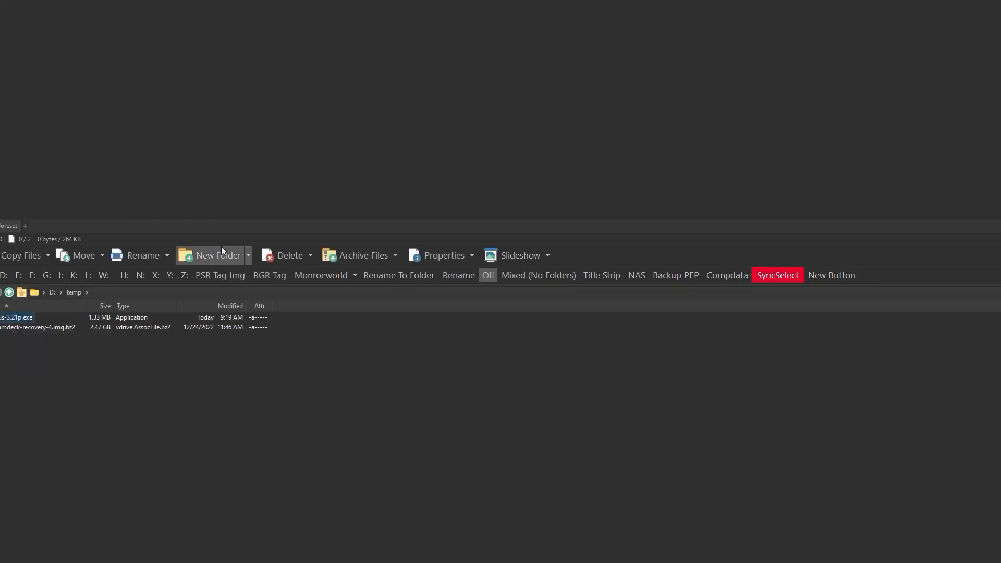
- Launch rufus-3.21p.exe from D:\temp and allow online update checks
double_click(16, 317)
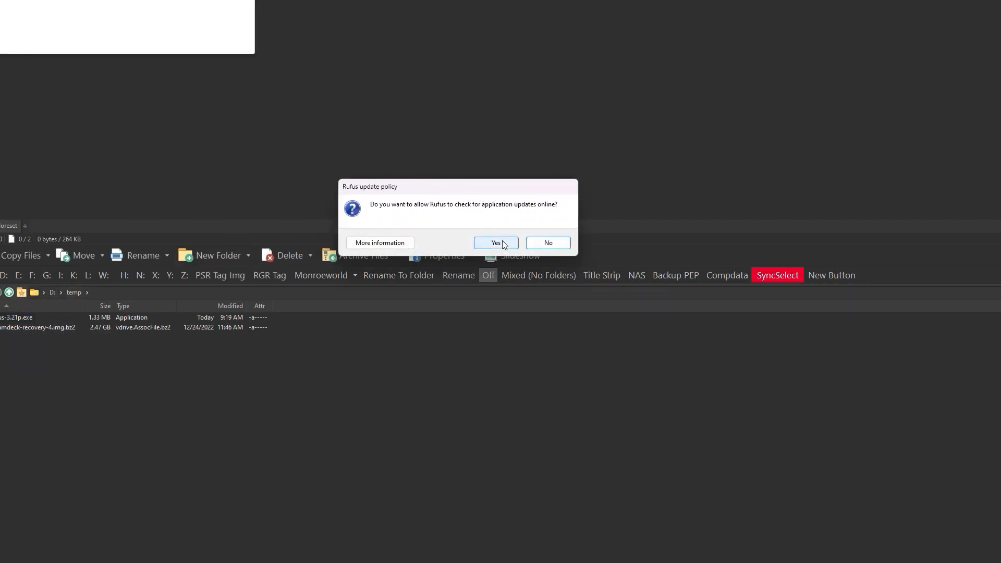
left_click(495, 242)
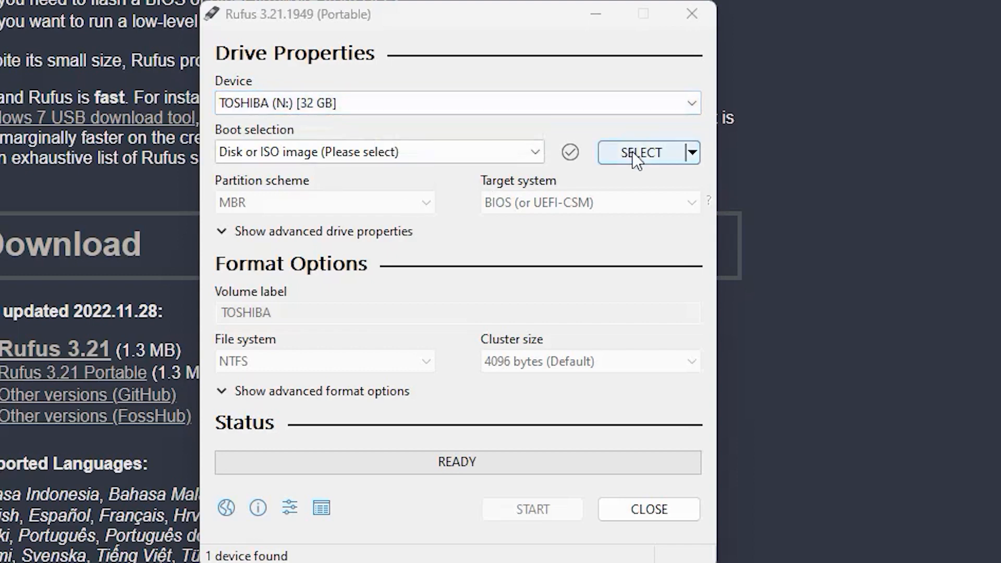
- Select steamdeck-recovery-4.img.bz2 as the Rufus boot image
left_click(641, 152)
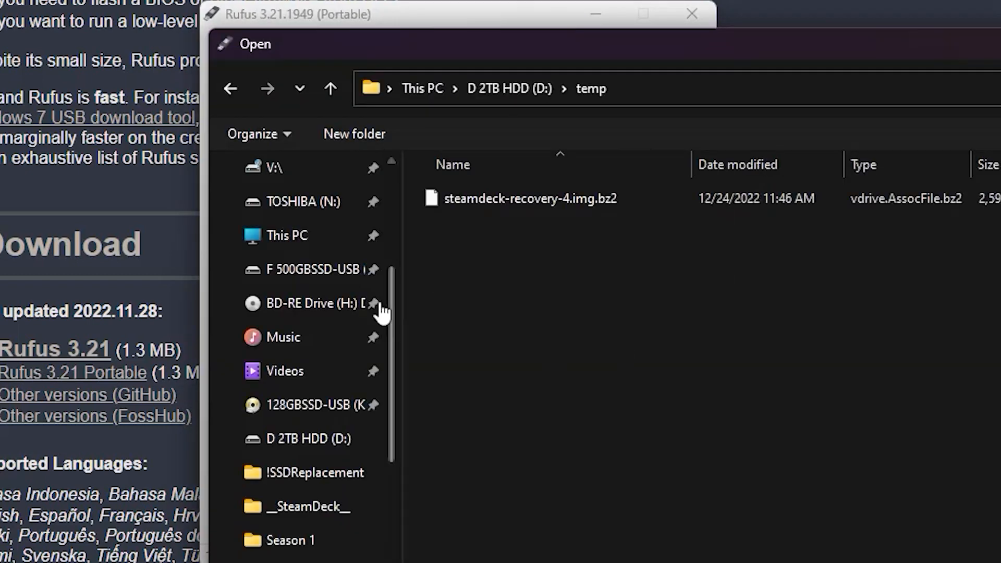
double_click(528, 198)
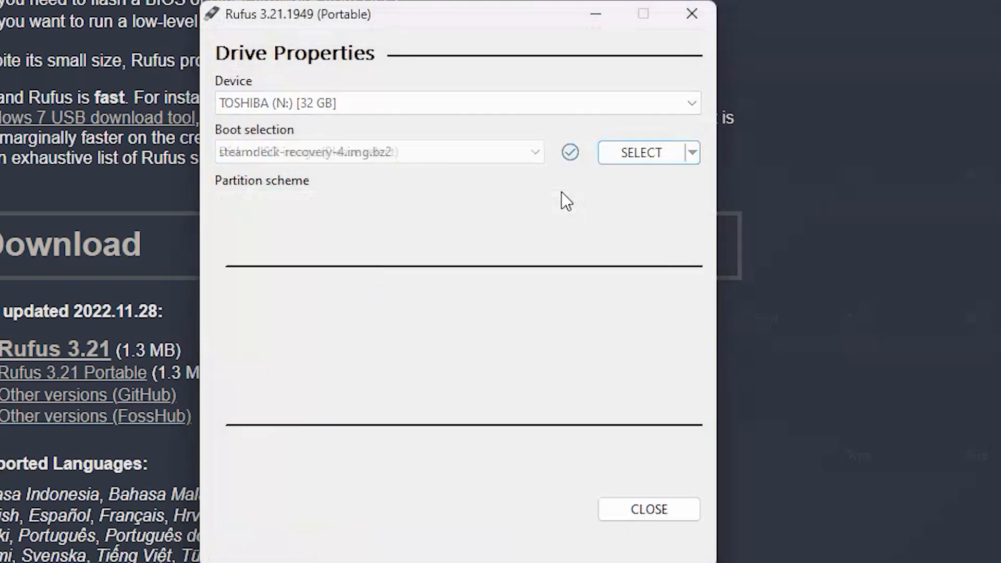
left_click(640, 151)
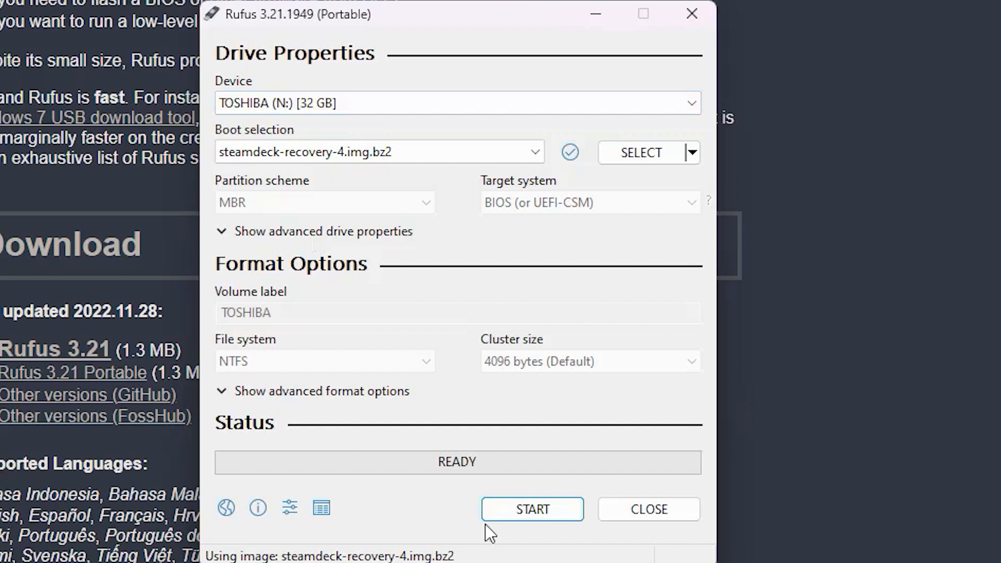
- Start writing the image to the TOSHIBA 32 GB drive and confirm the prompts
left_click(531, 508)
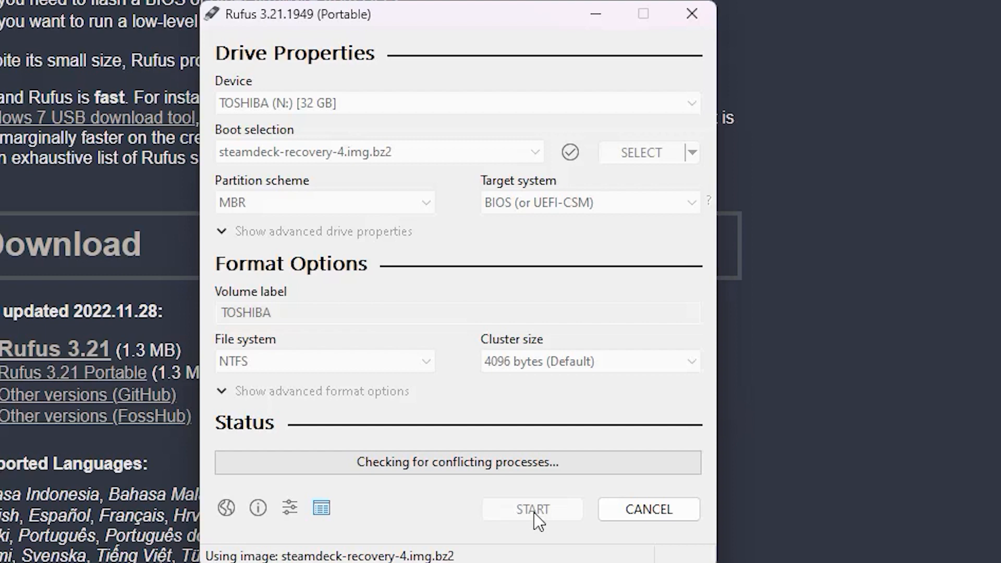
left_click(532, 509)
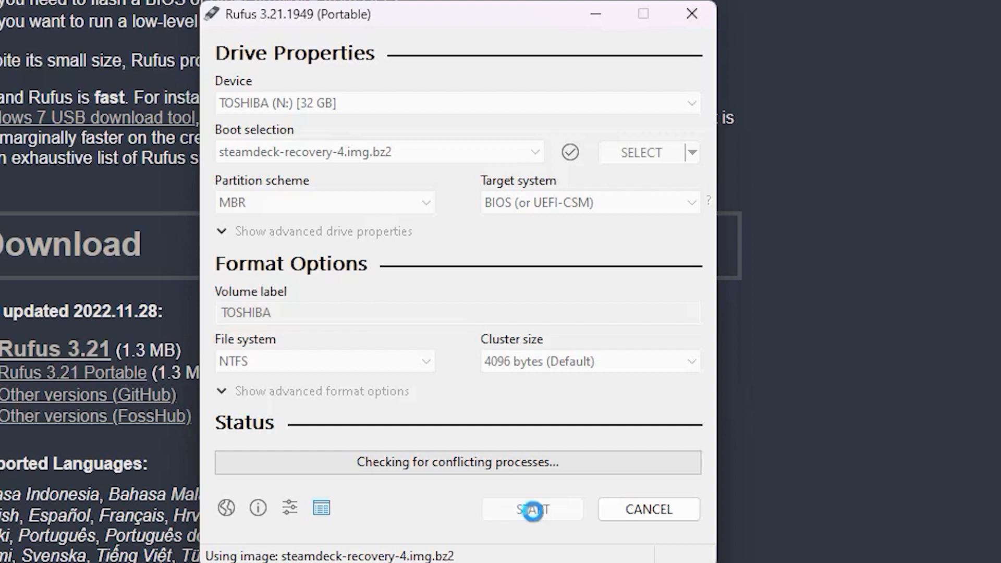
left_click(531, 509)
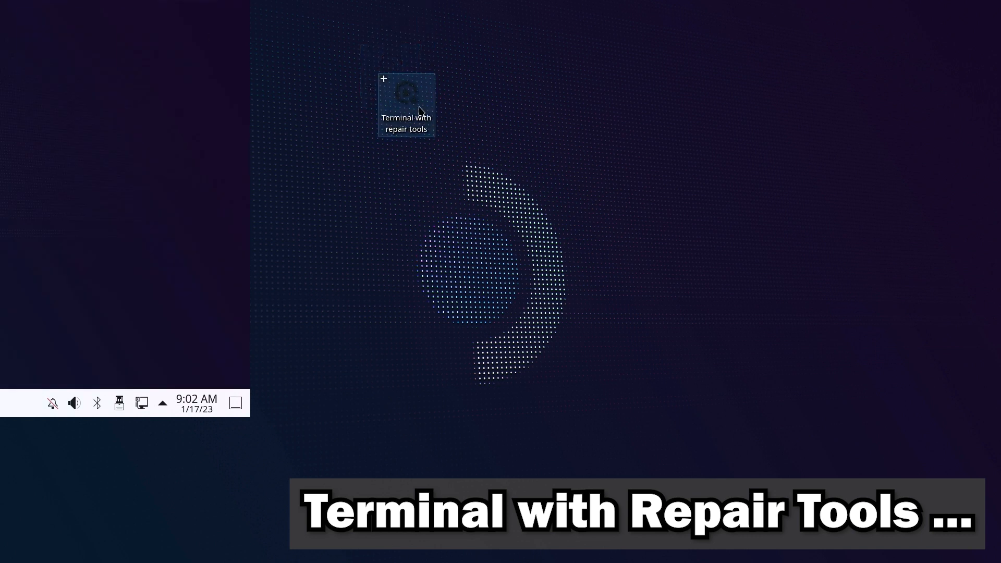
mouse_move(113, 494)
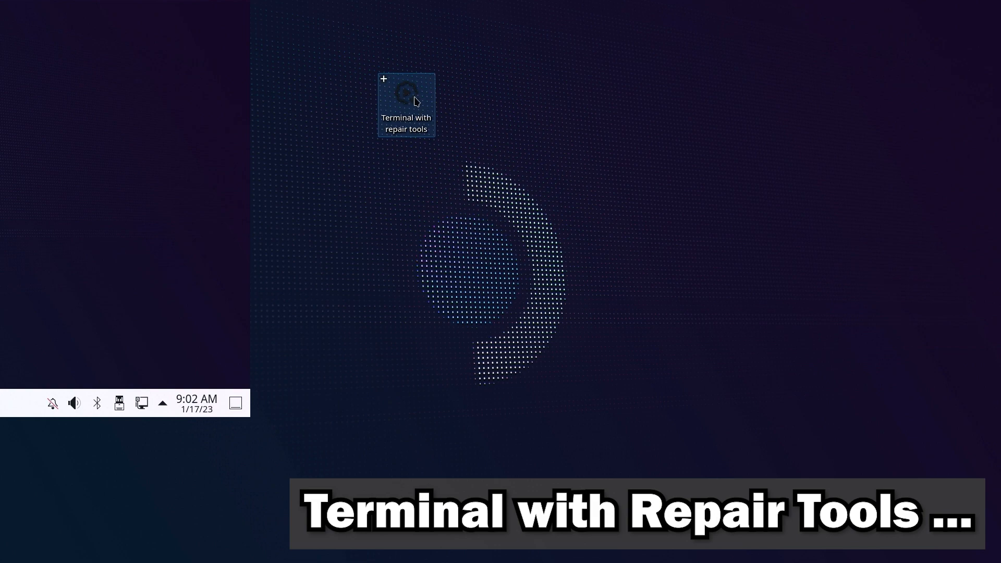
- Launch the 'Terminal with repair tools' desktop shortcut to open Konsole
double_click(406, 97)
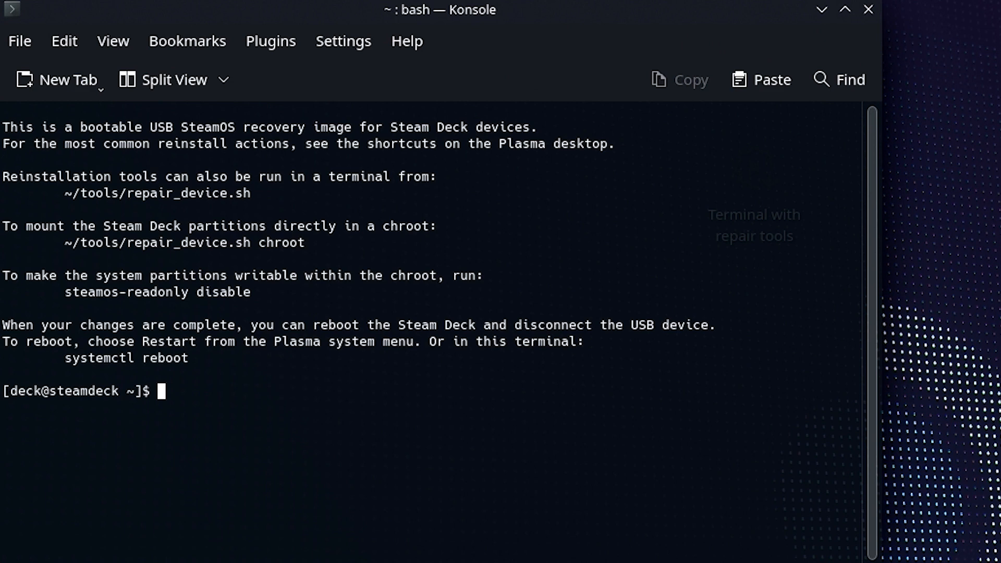
- Run sudo ~/tools/repair_device.sh chroot to enter the B partition chroot
type("sudo ~")
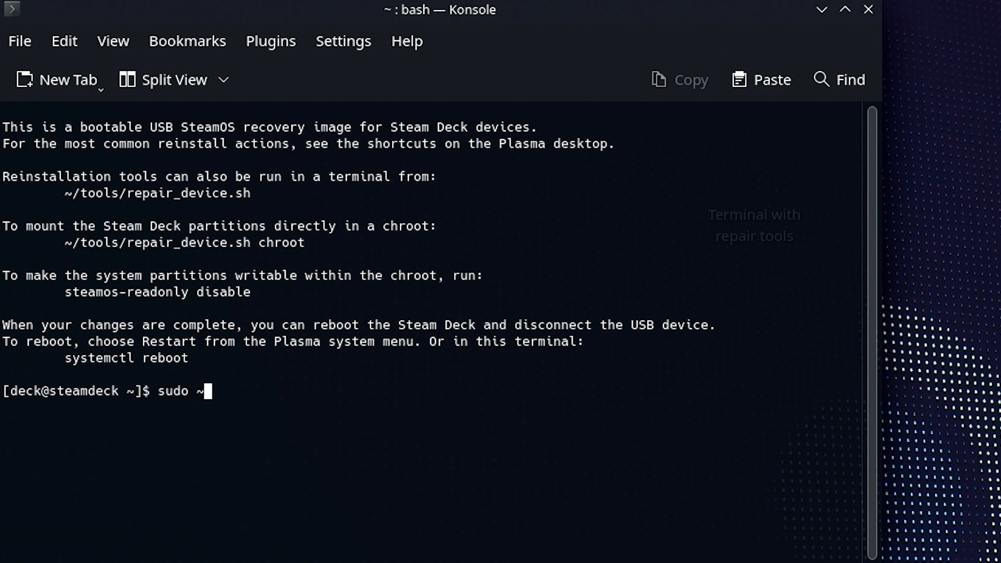
type("/tools/repair_der")
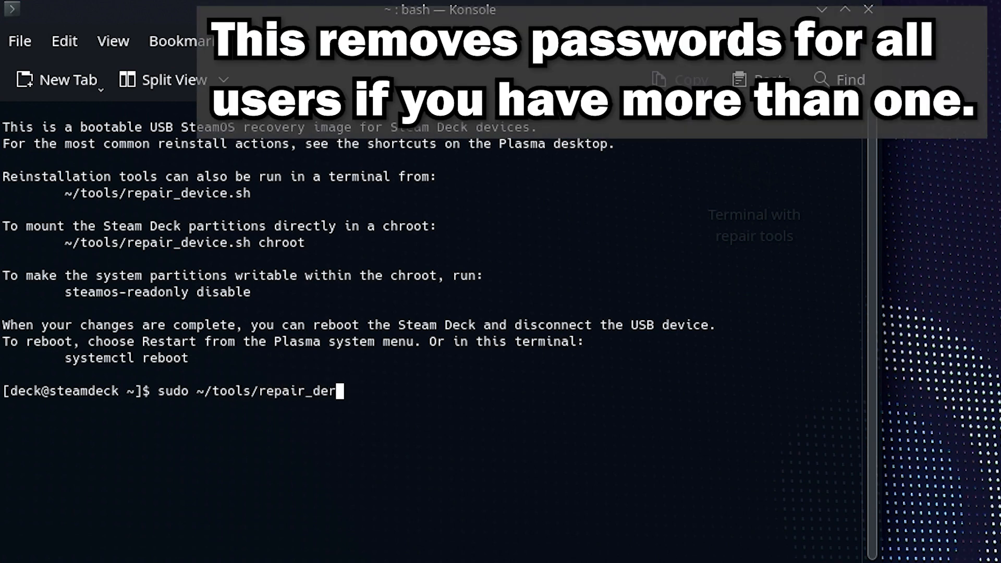
type("vice.sh ch")
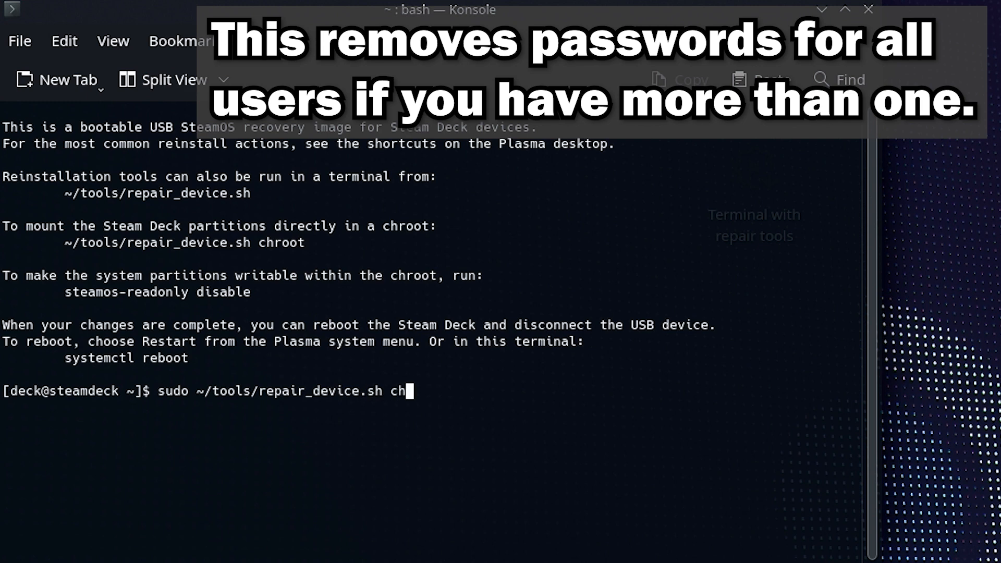
type("root")
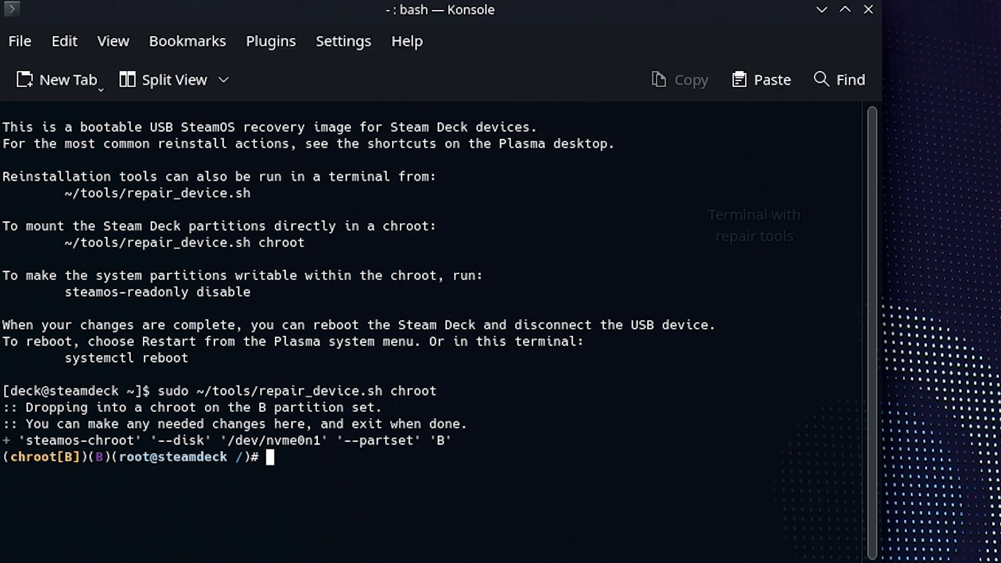
type("rm -f /var")
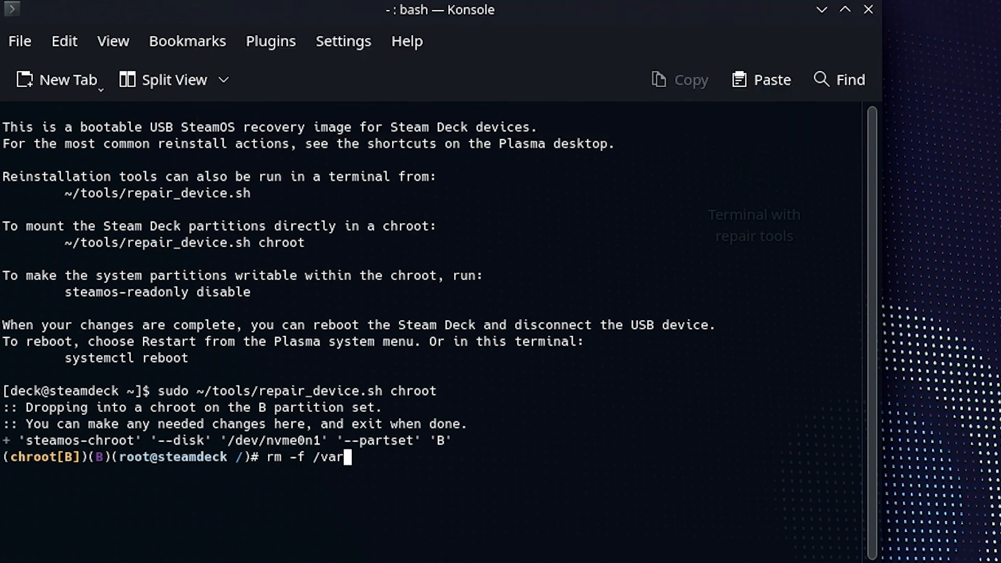
- Run rm -f on /var/lib/overlays/etc/upper/passwd and /var/lib/overlays/etc/upper/shadow
type("/lib")
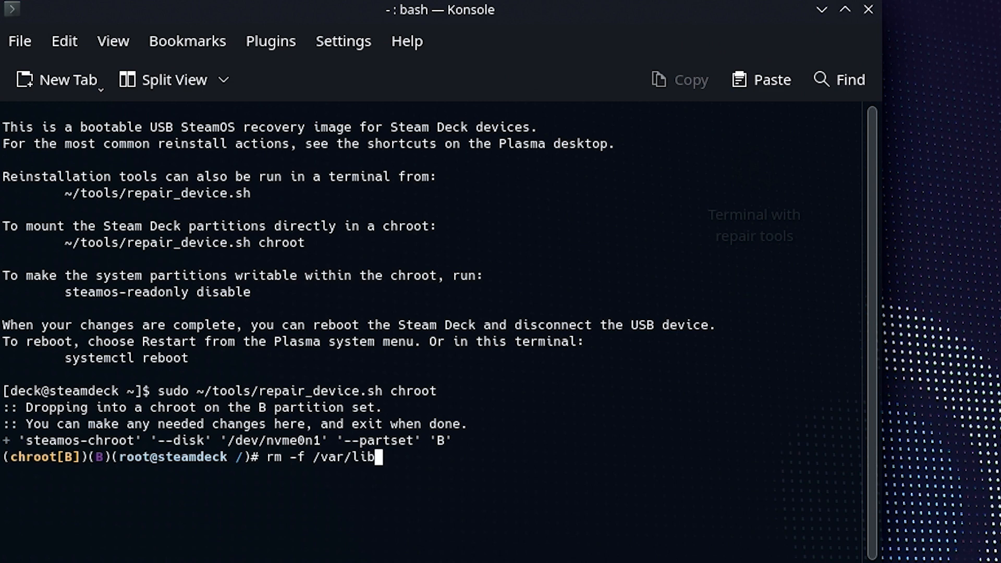
type("ov")
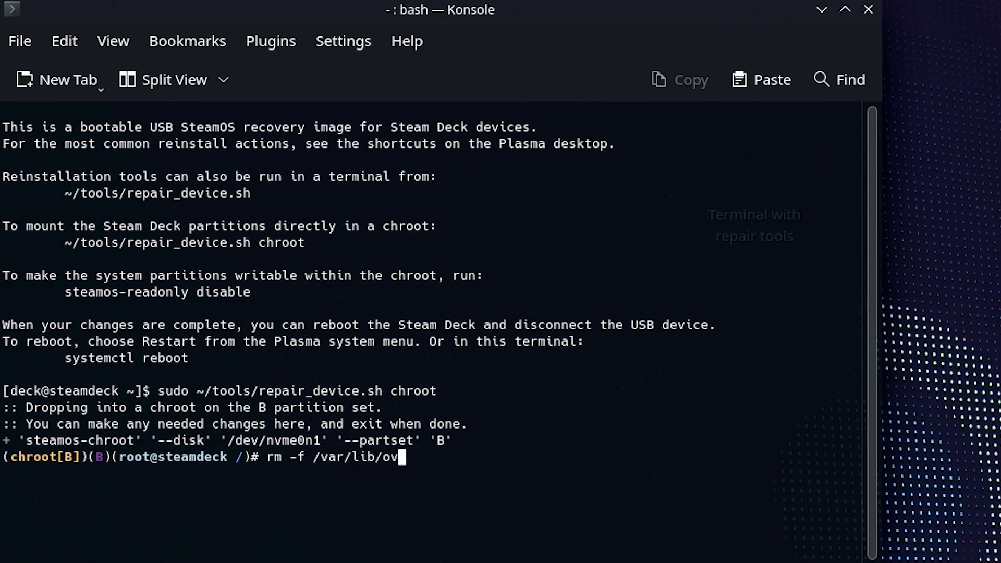
type("erlays/e")
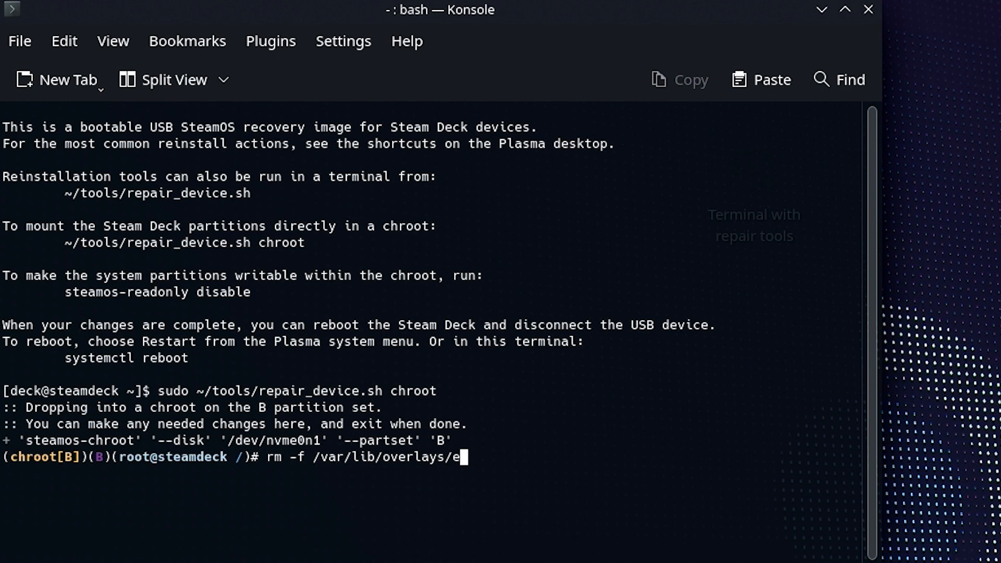
type("tc/upper")
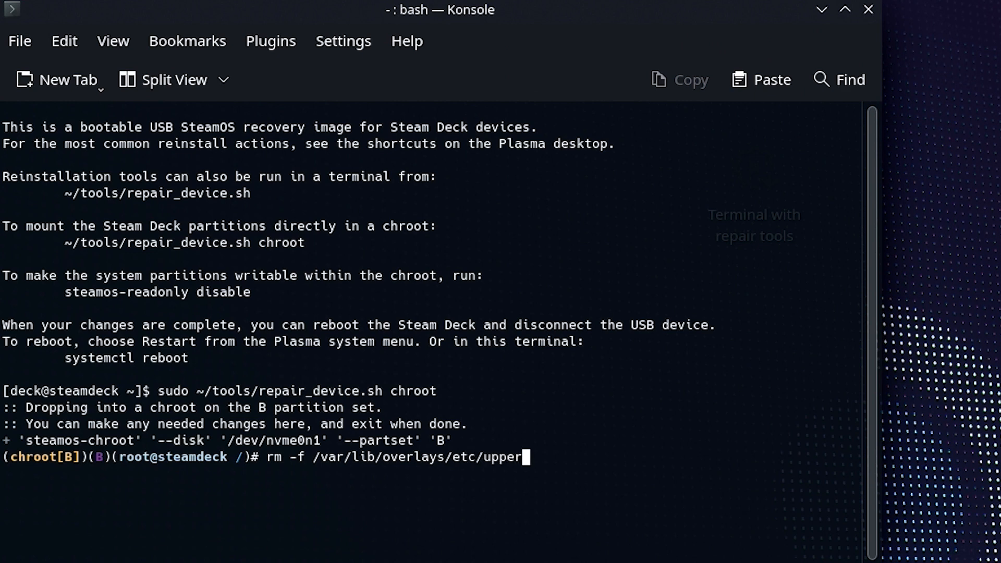
type("/passw")
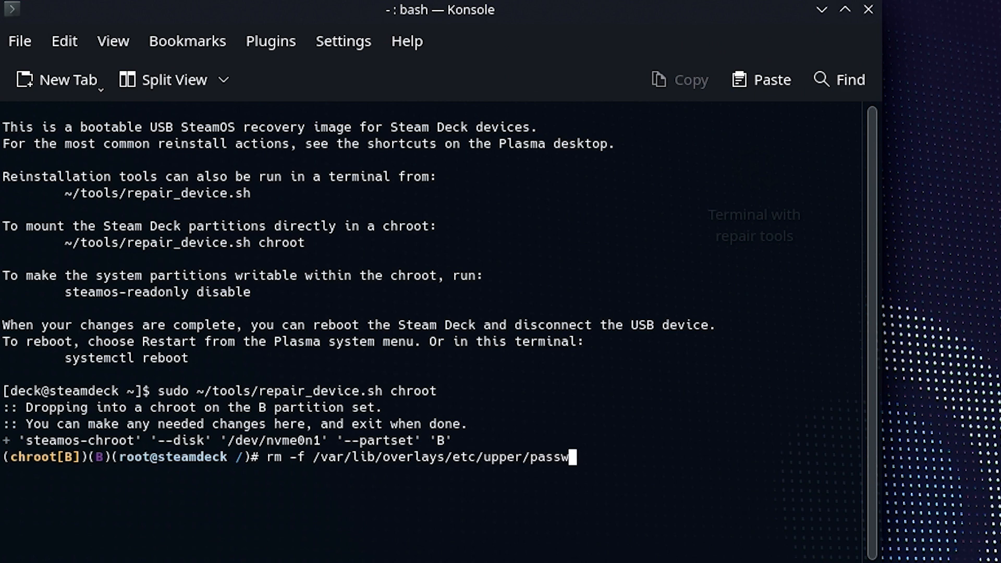
type("d")
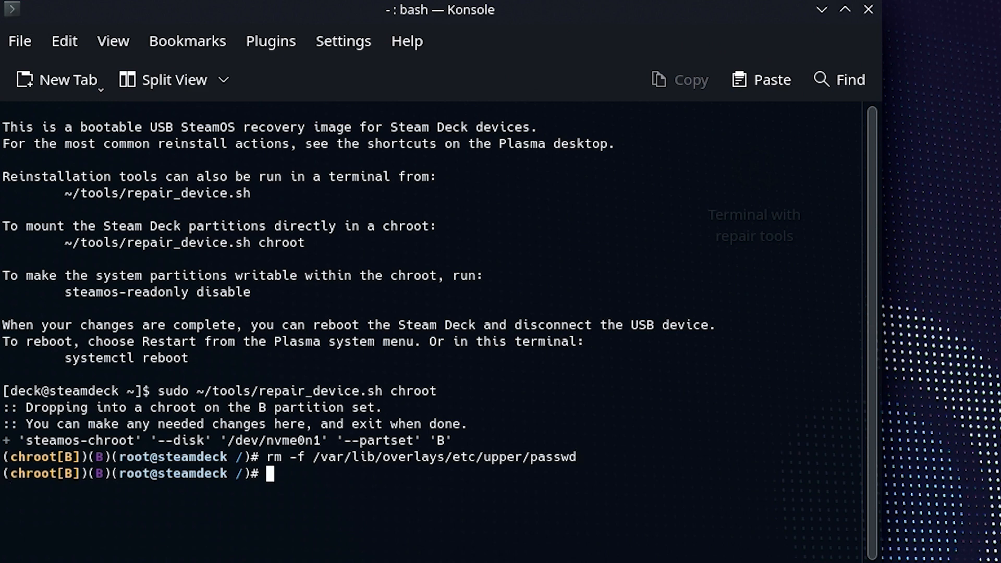
type("rm -f /var/lib/overlays/etc/upper/passwd")
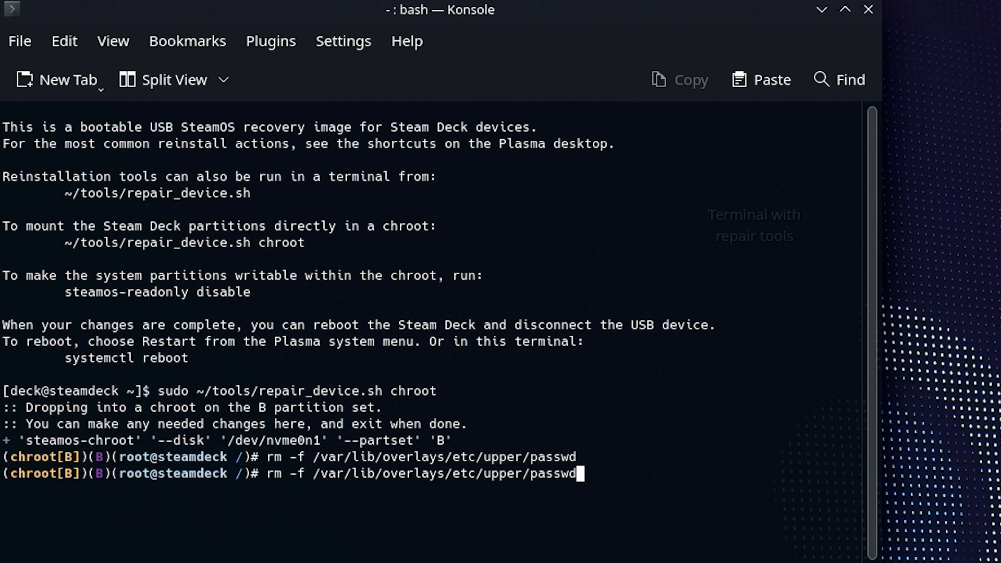
type("shadow")
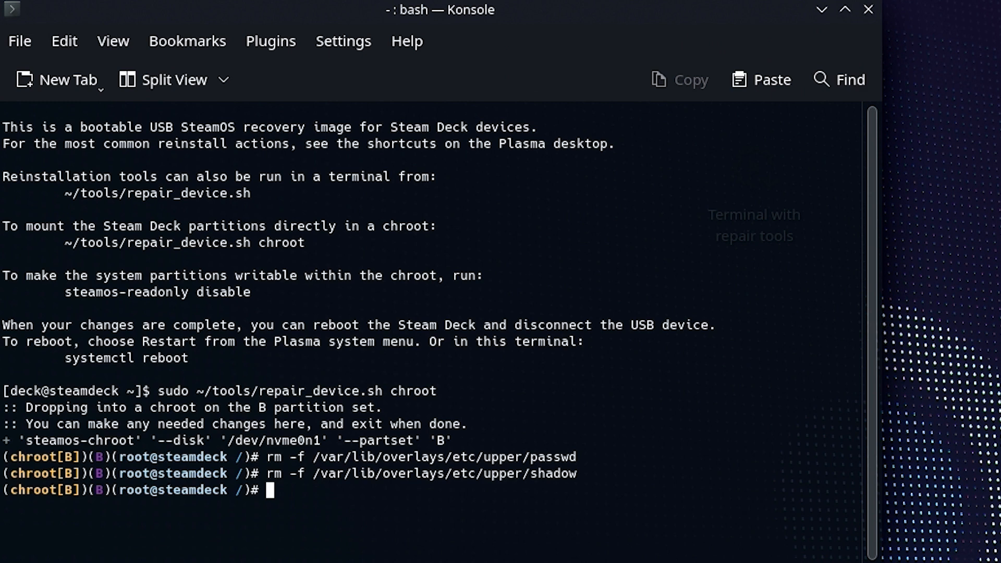
mouse_move(981, 361)
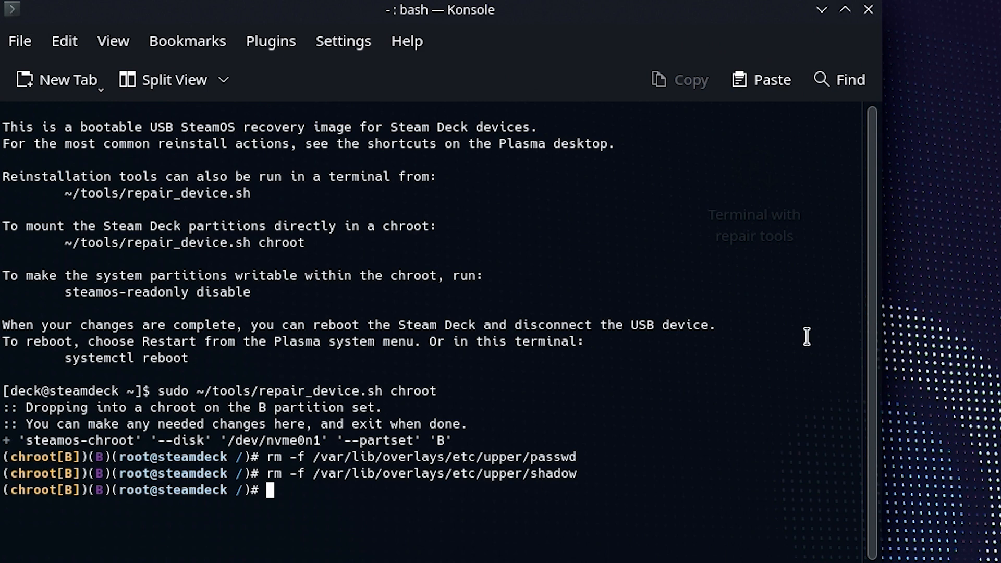
- Run systemctl reboot to end the repair session
type("system")
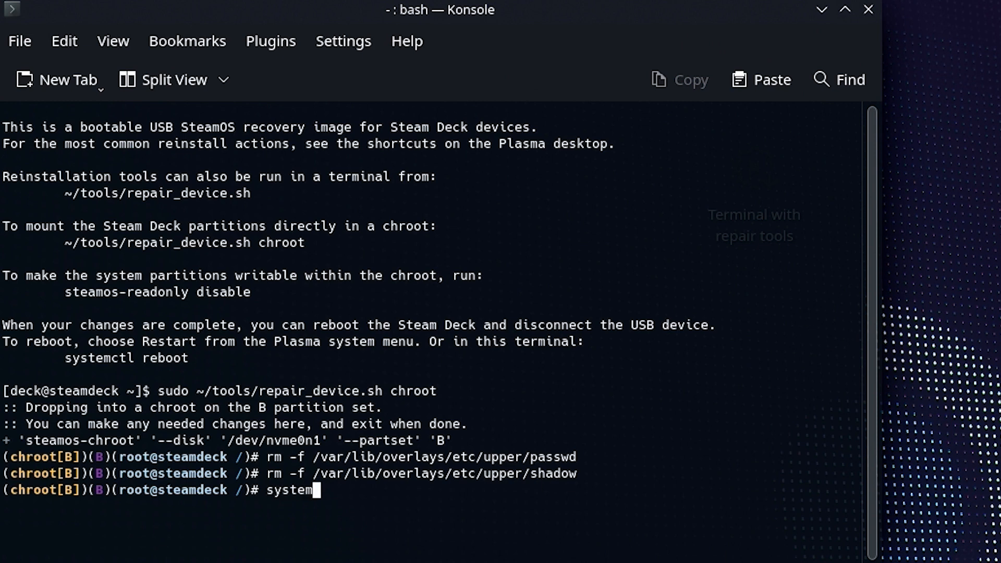
type("crl")
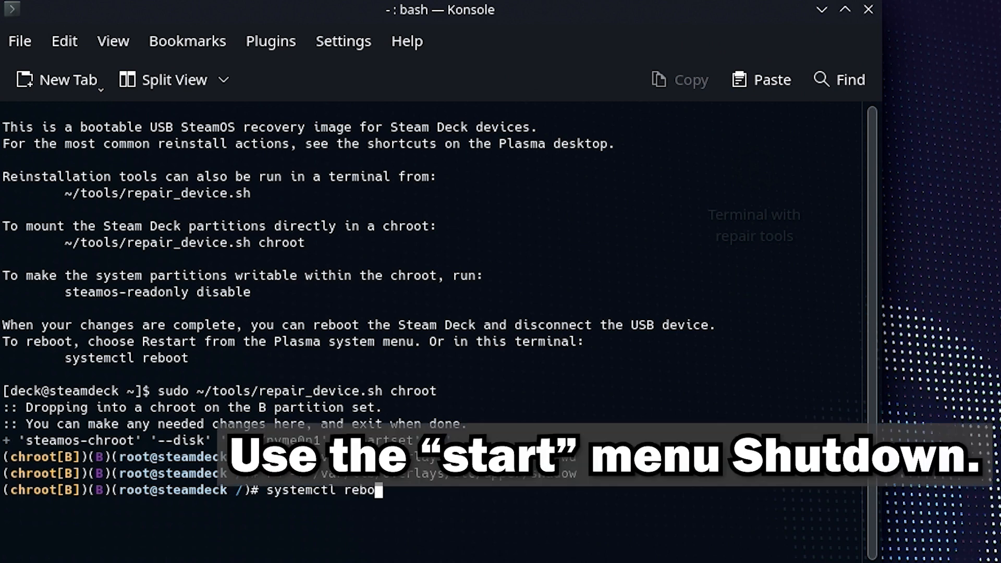
key("Return")
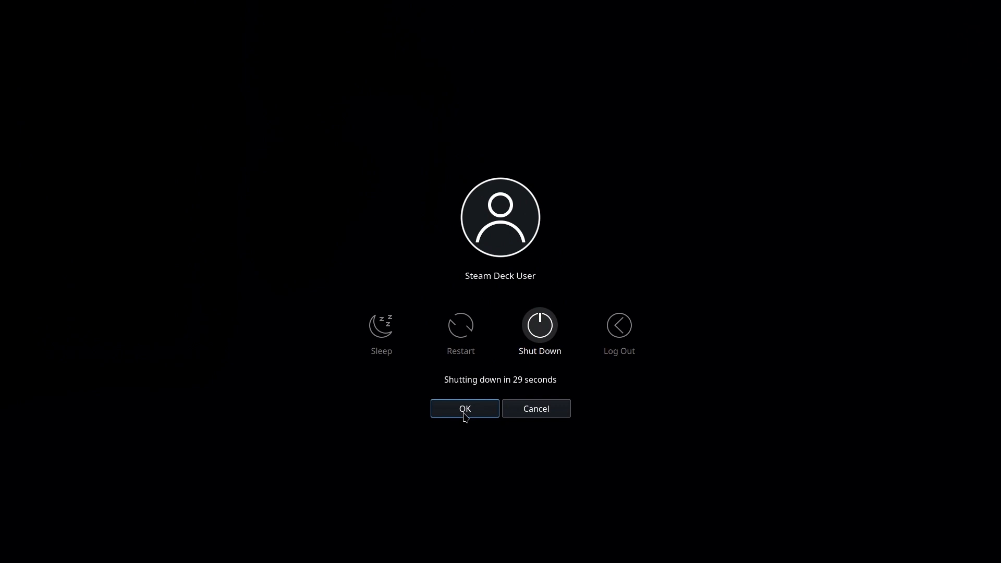
- Confirm the shutdown, then open Power from the Steam menu in Game Mode
left_click(535, 408)
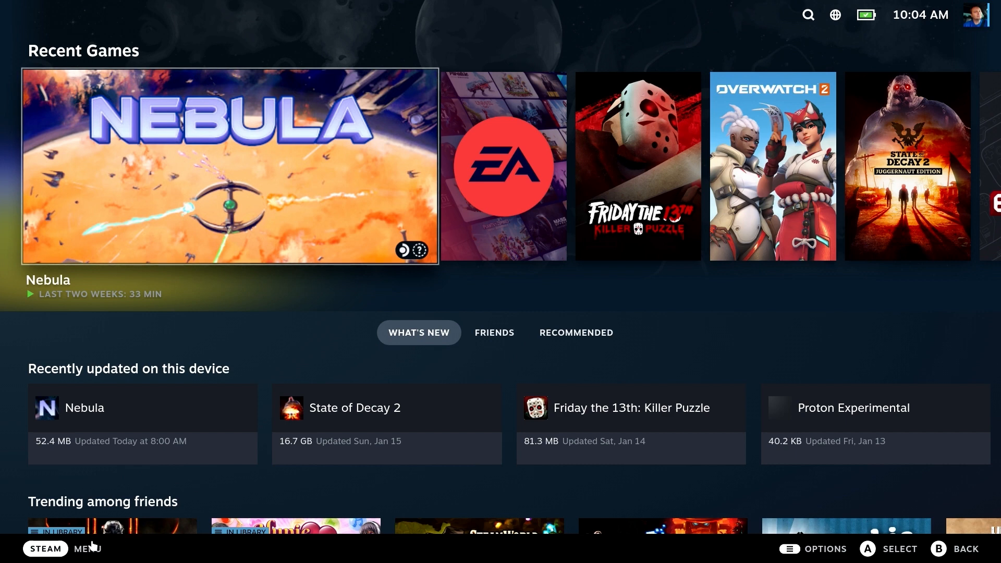
left_click(46, 549)
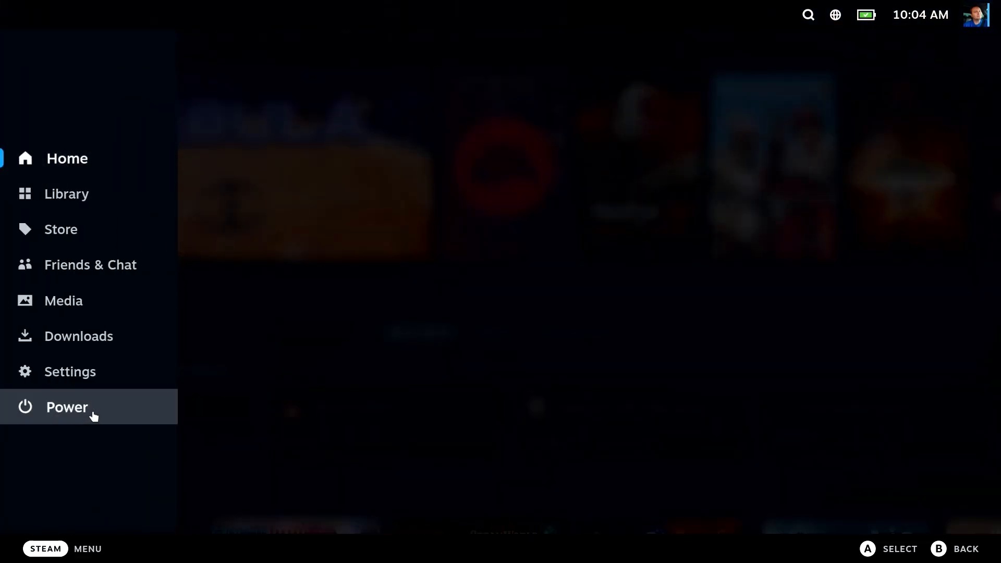
left_click(67, 406)
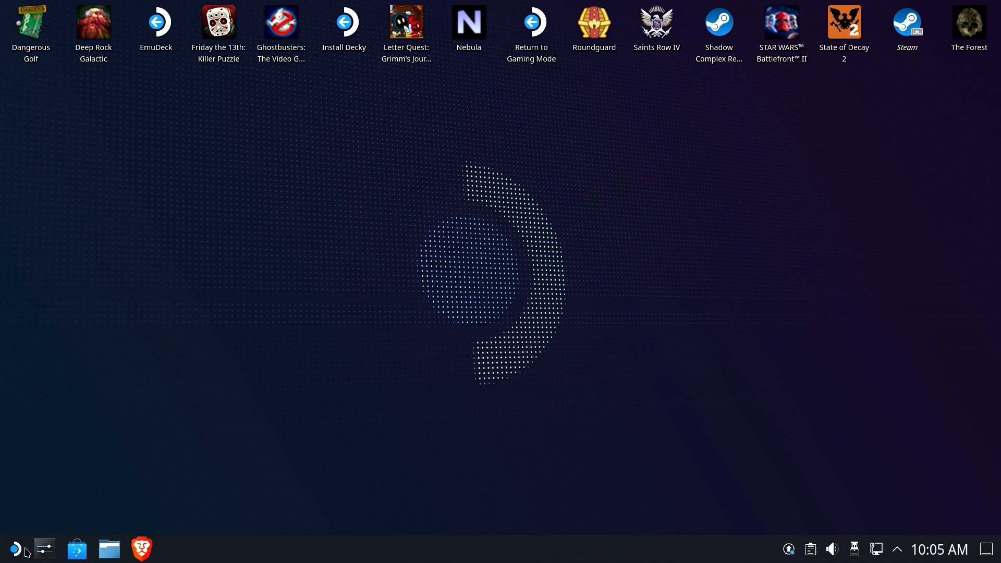
left_click(10, 548)
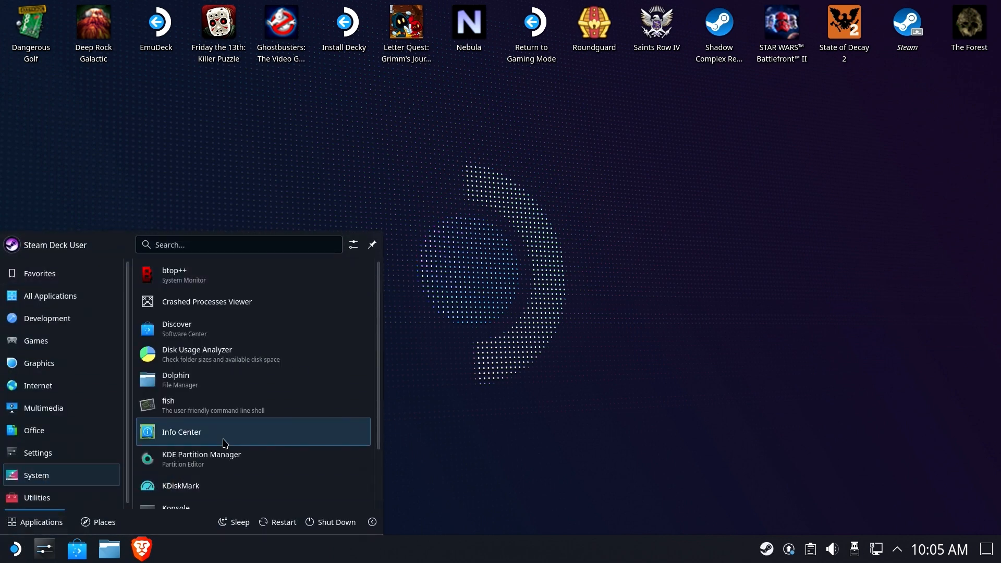
type("p")
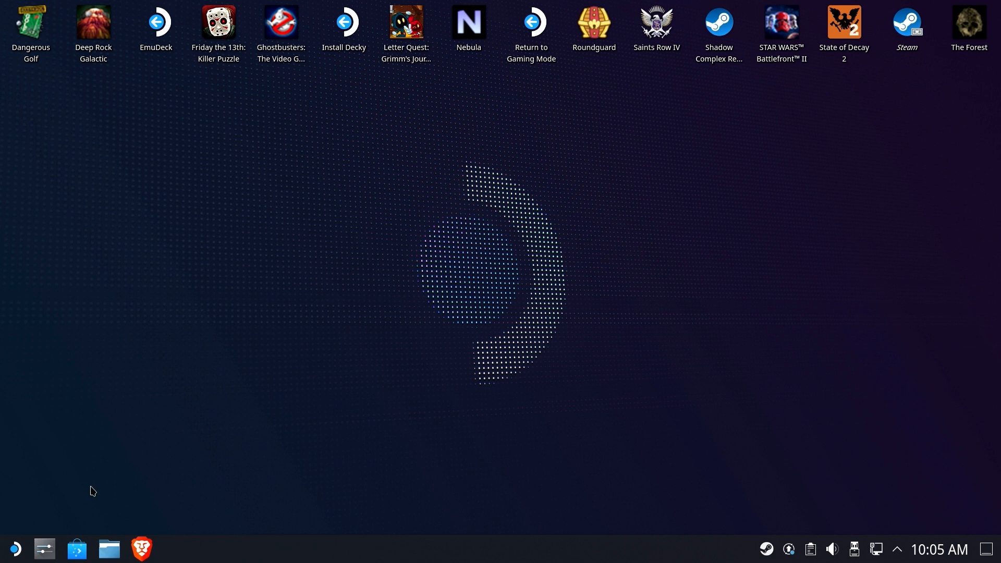
mouse_move(142, 548)
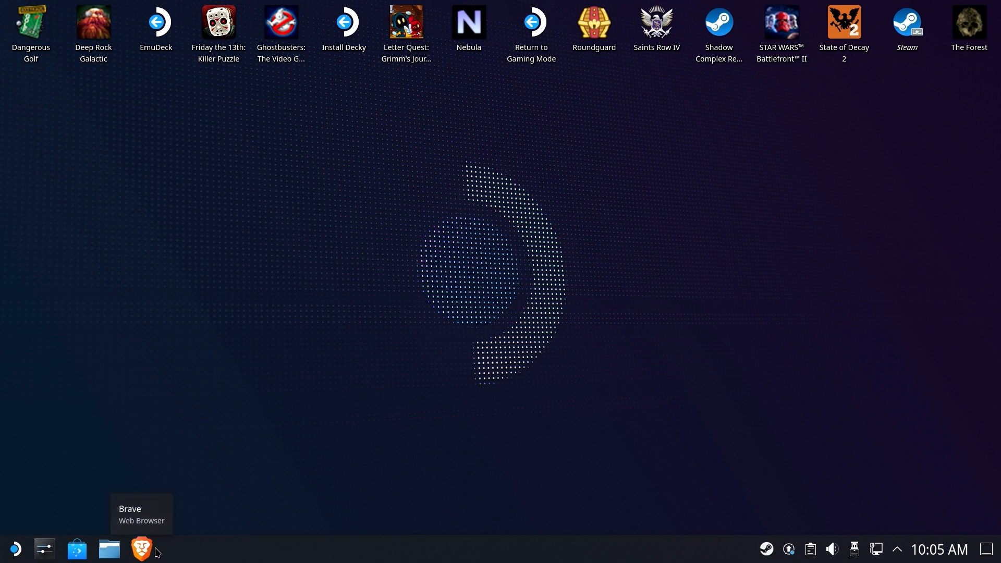